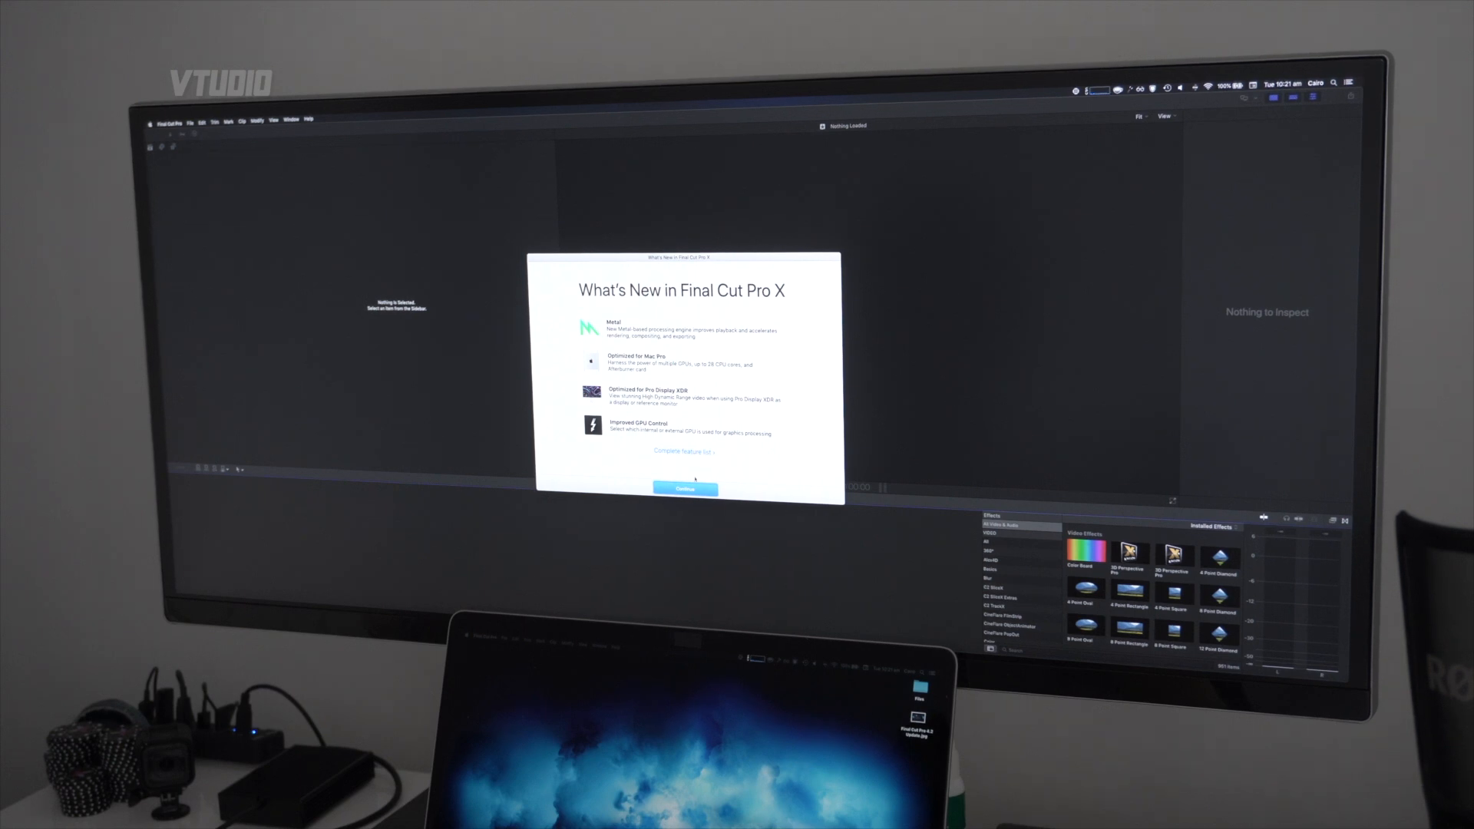
Step: Close the What's New in Final Cut Pro X dialog with Continue, revealing the empty workspace
{"action": "left_click", "coordinate": [683, 489]}
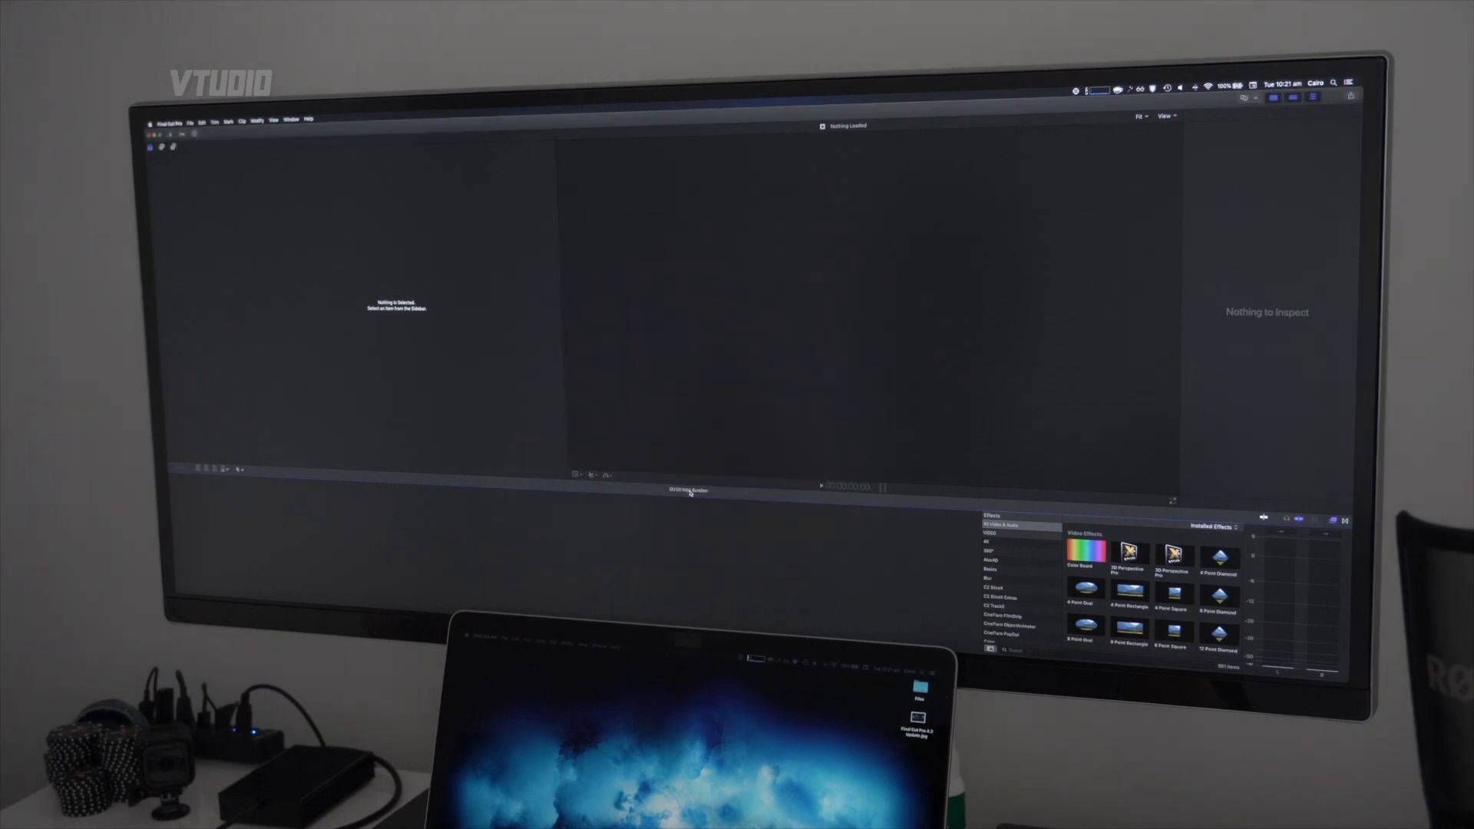